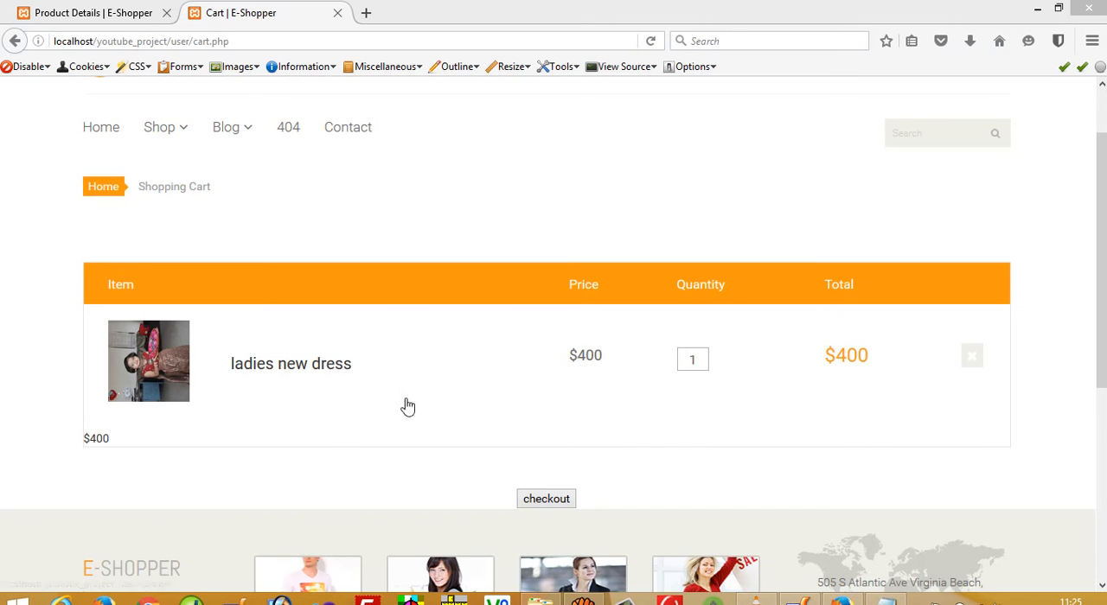
mouse_move(8, 349)
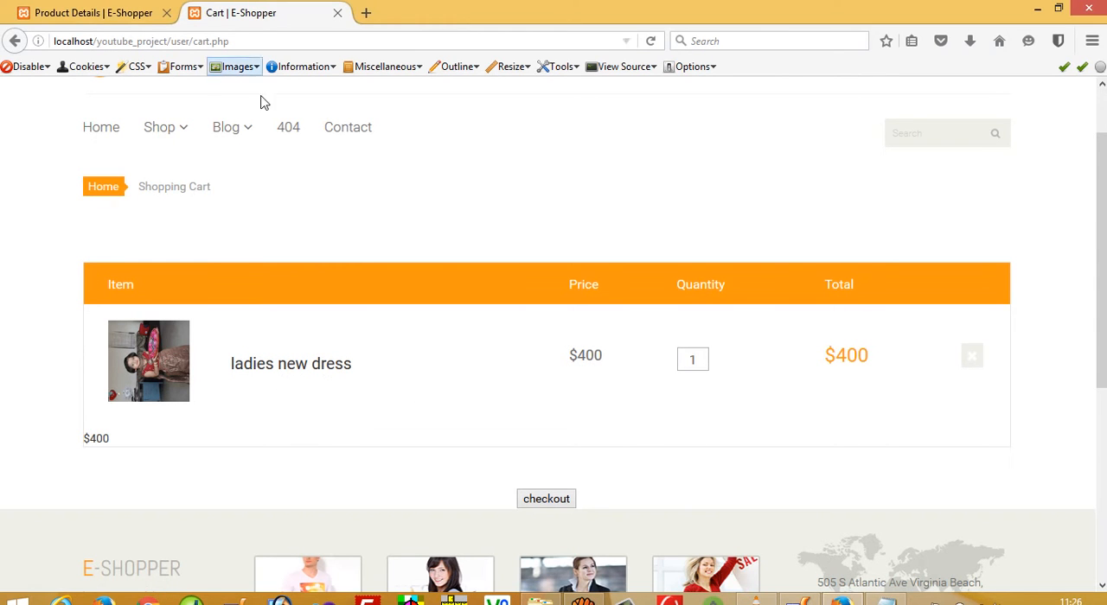
Step: Add a cell with a 'del' submit input named delete plus $name1 to each cart row
scroll("down", 3)
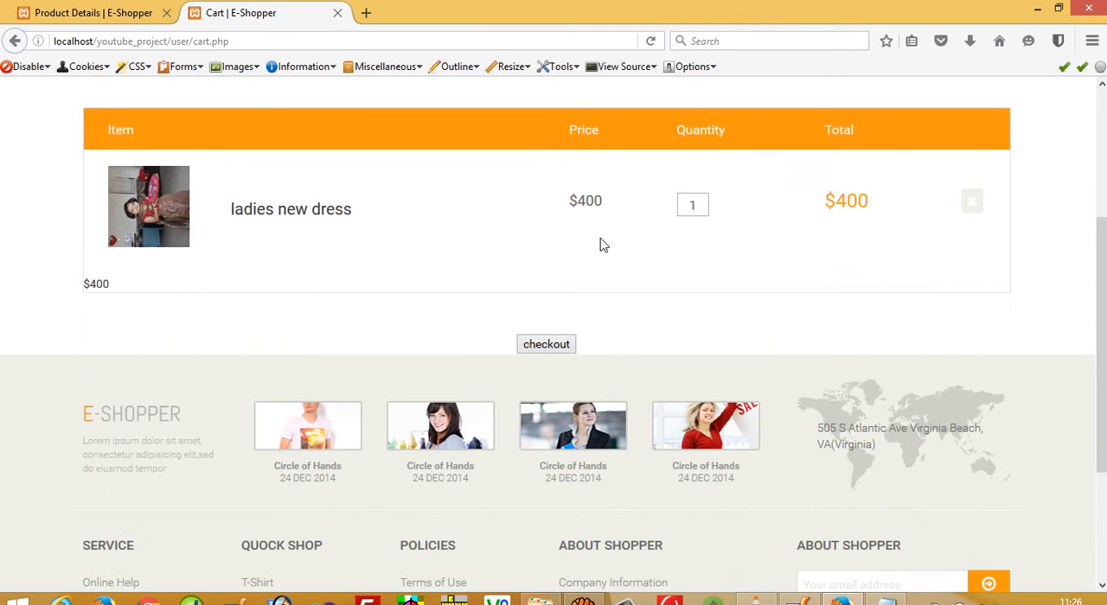
mouse_move(958, 207)
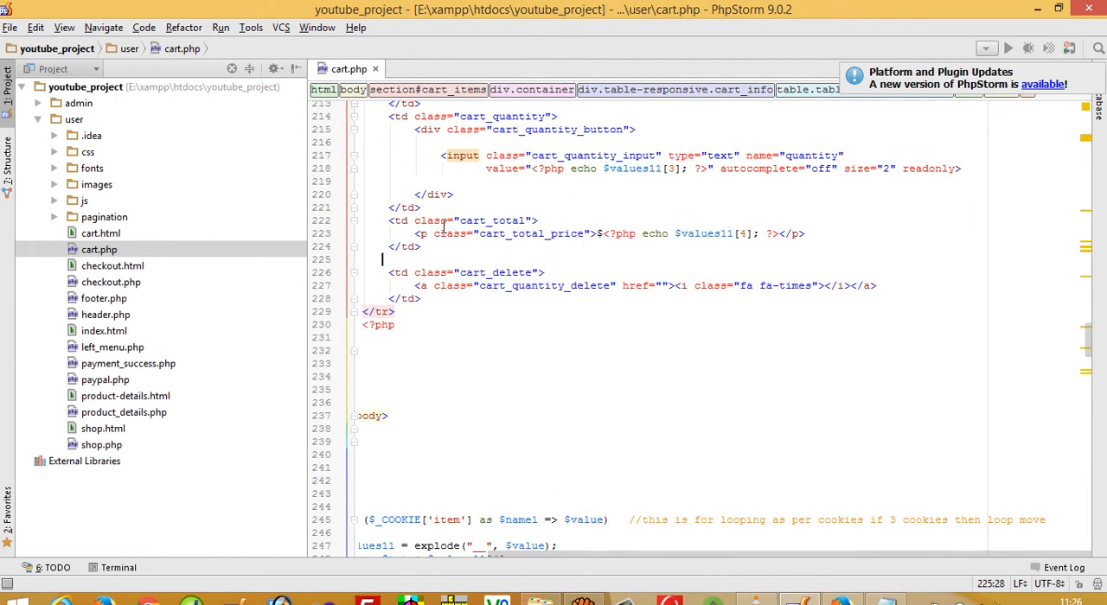
mouse_move(480, 251)
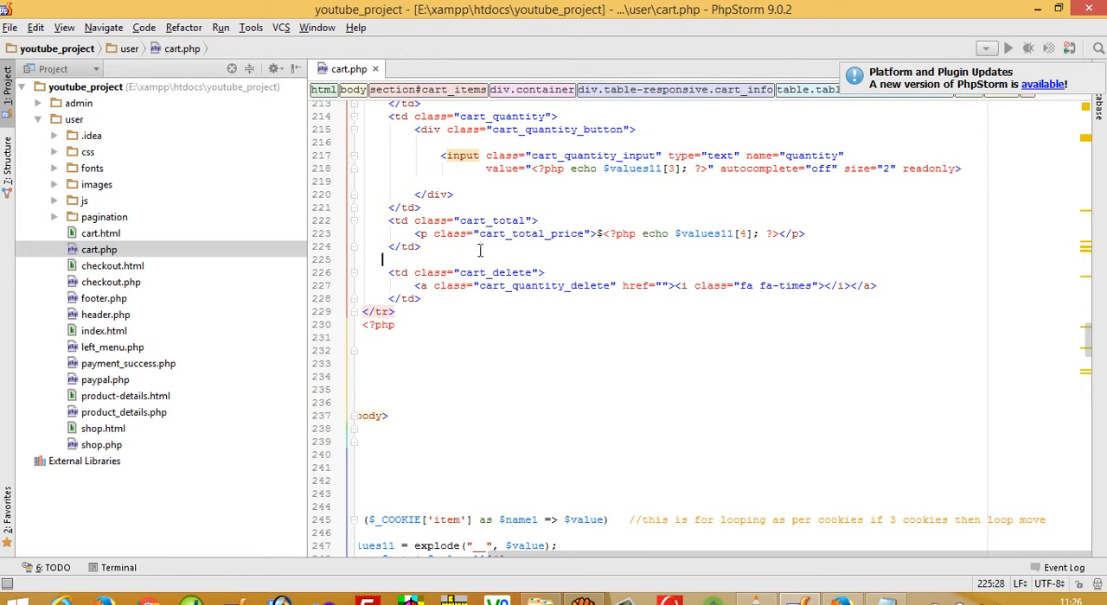
type("<td><input type=\"submit\" name=\"delete\"<?php echo $name1; ?>\" value=\"del\" id=\"s3\"></td>")
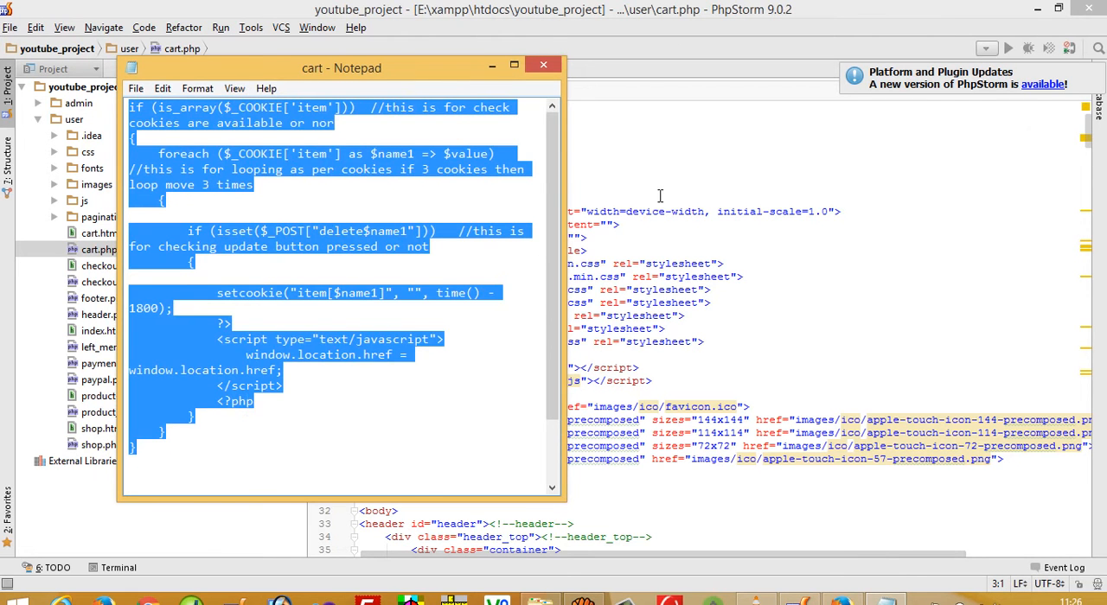
Step: Place the cookie-deleting code at the top of cart.php and remove the stray wrapped comment lines
left_click(538, 64)
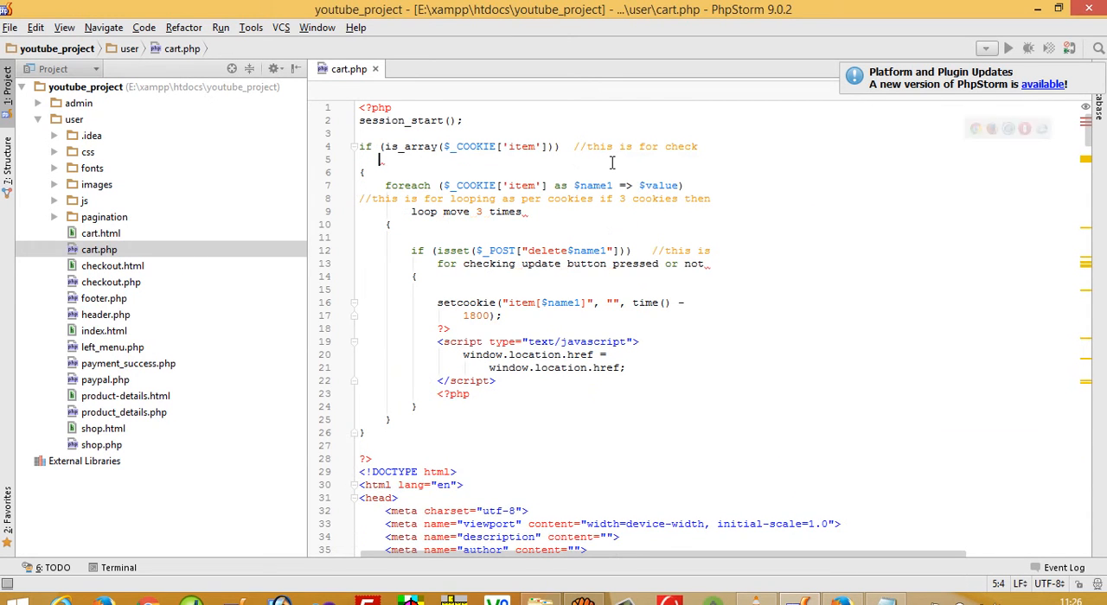
type("cookies are_available or nor")
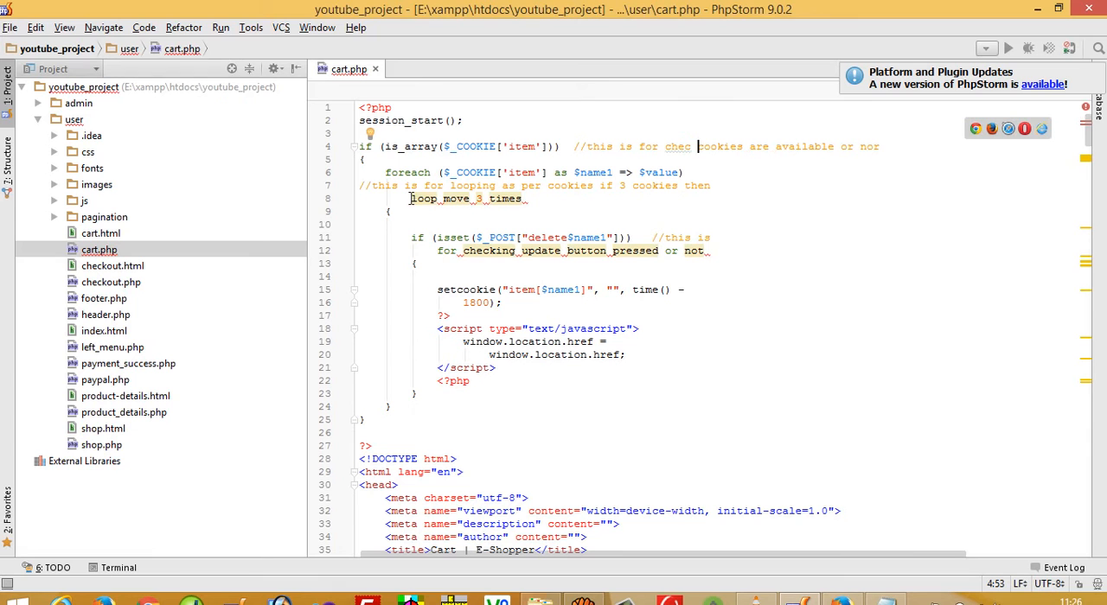
left_click_drag(358, 185, 525, 199)
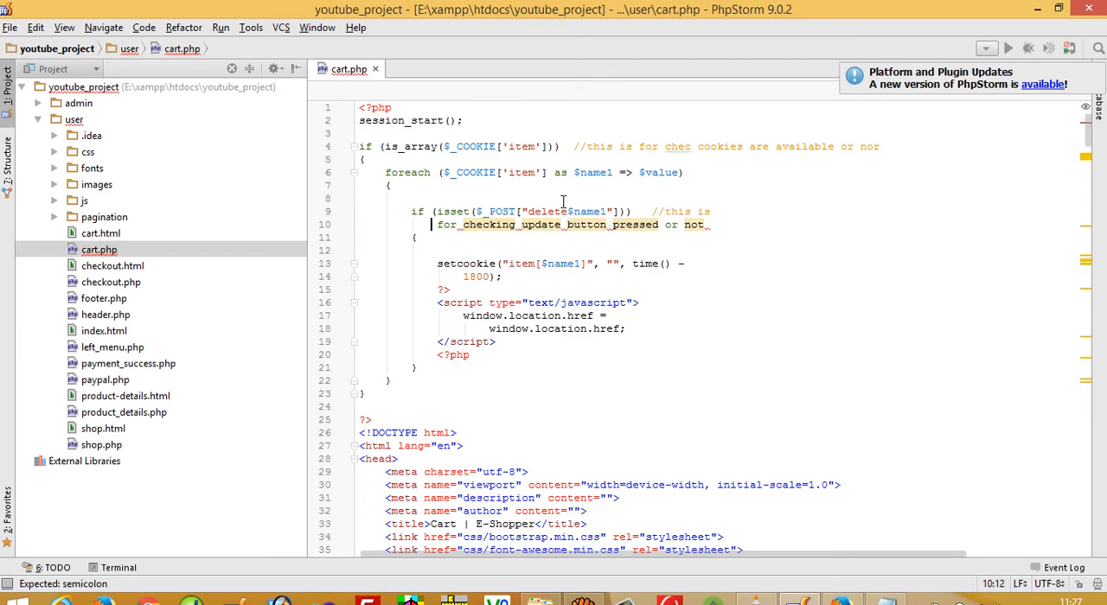
key("Delete")
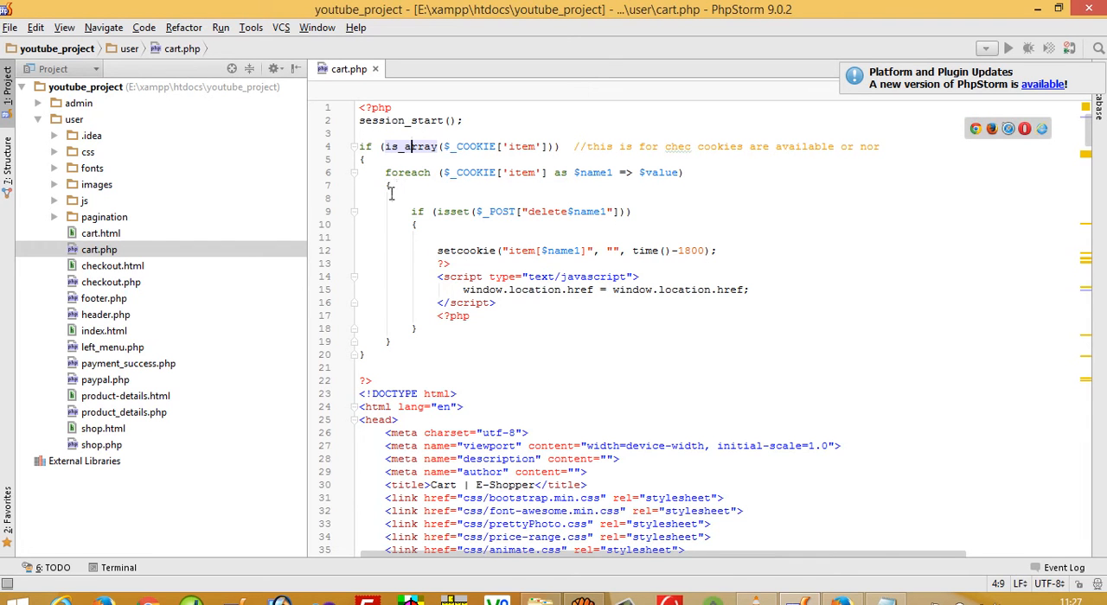
mouse_move(507, 211)
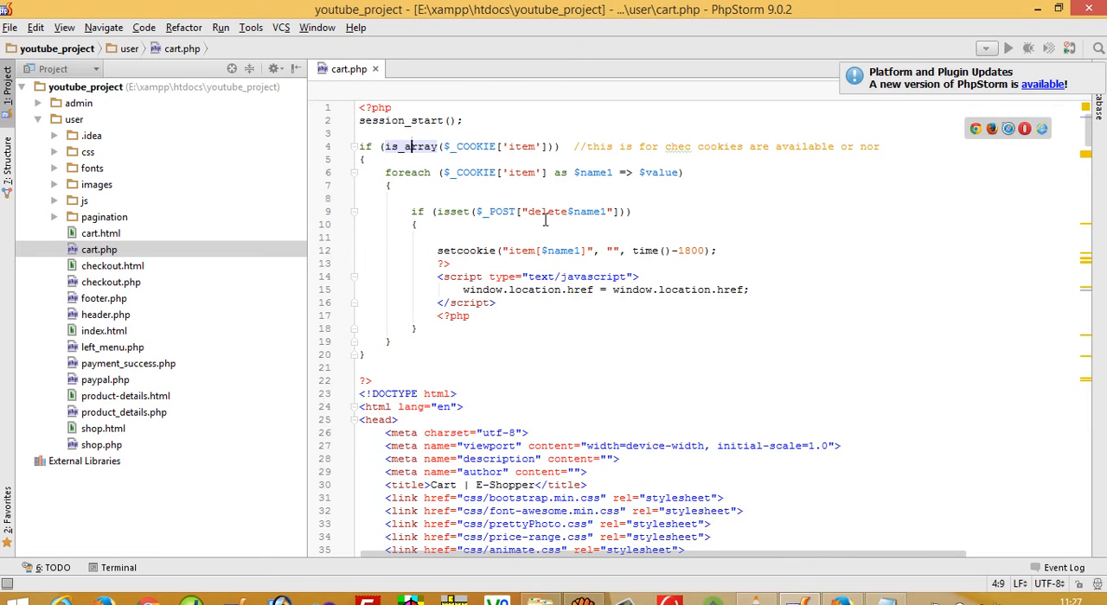
mouse_move(541, 216)
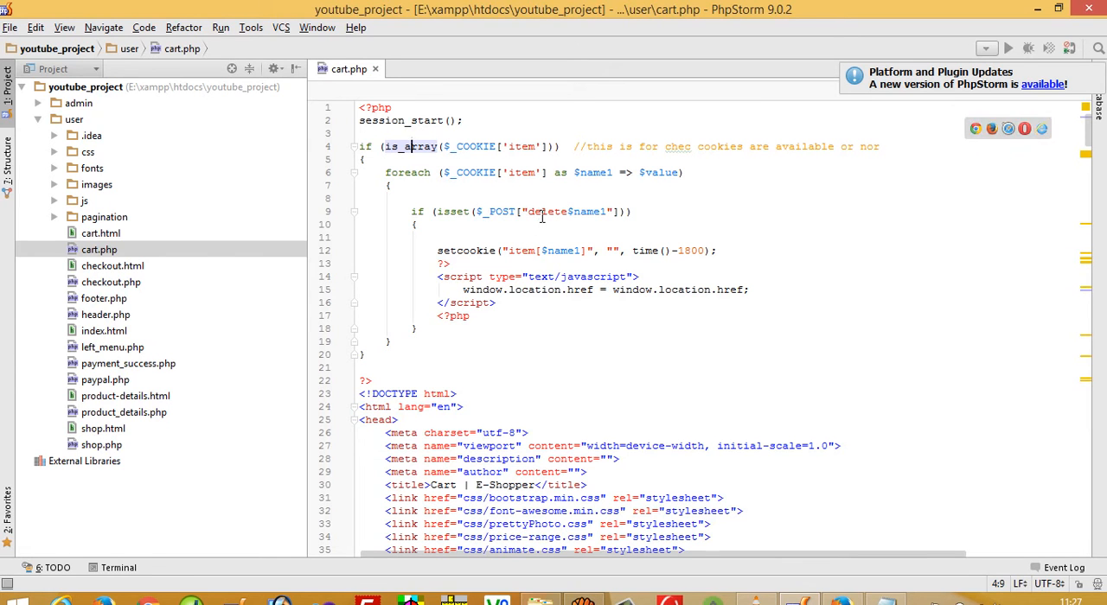
double_click(563, 211)
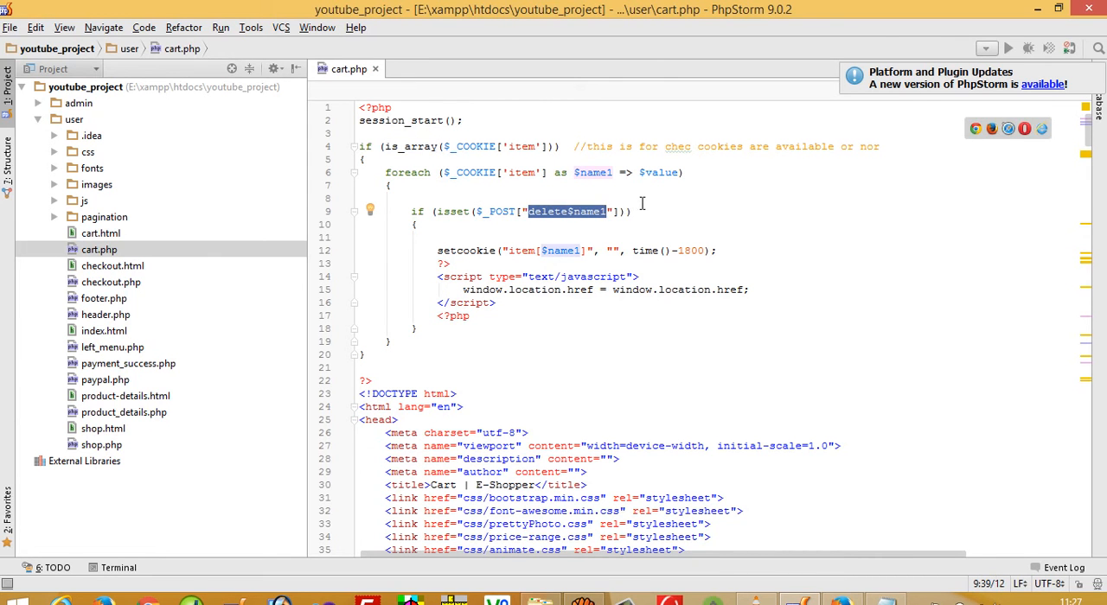
mouse_move(510, 258)
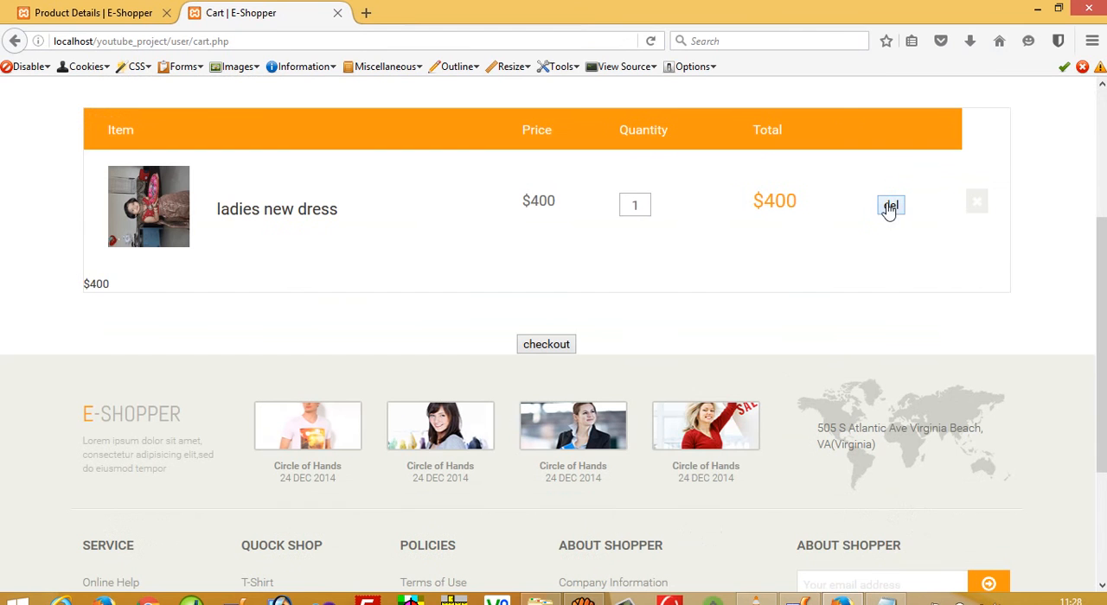
Step: Click del on the ladies new dress row twice to remove it from the cart
left_click(891, 205)
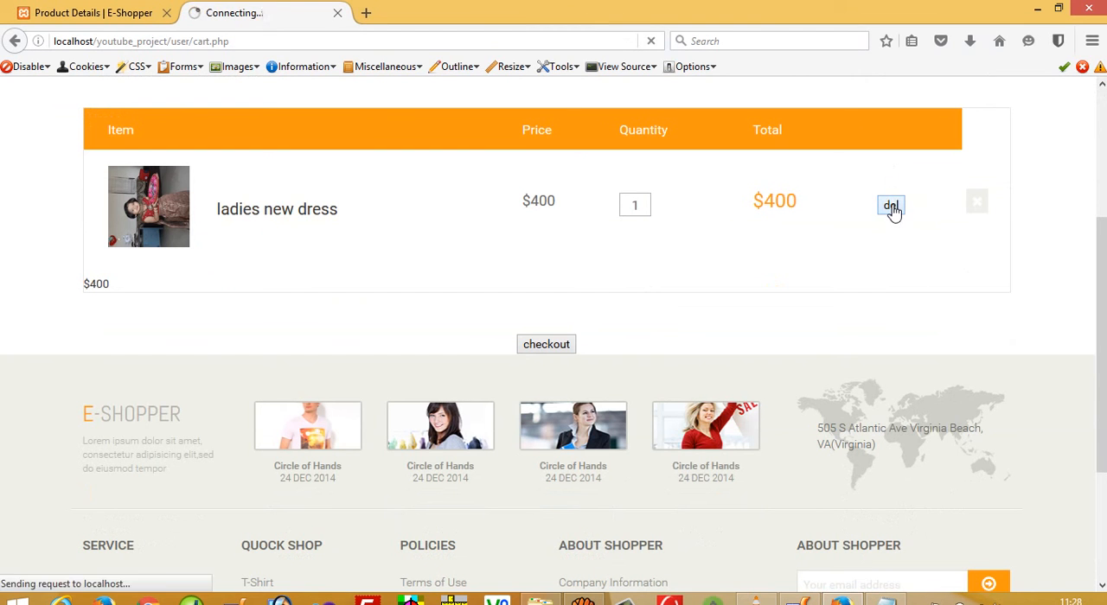
left_click(890, 204)
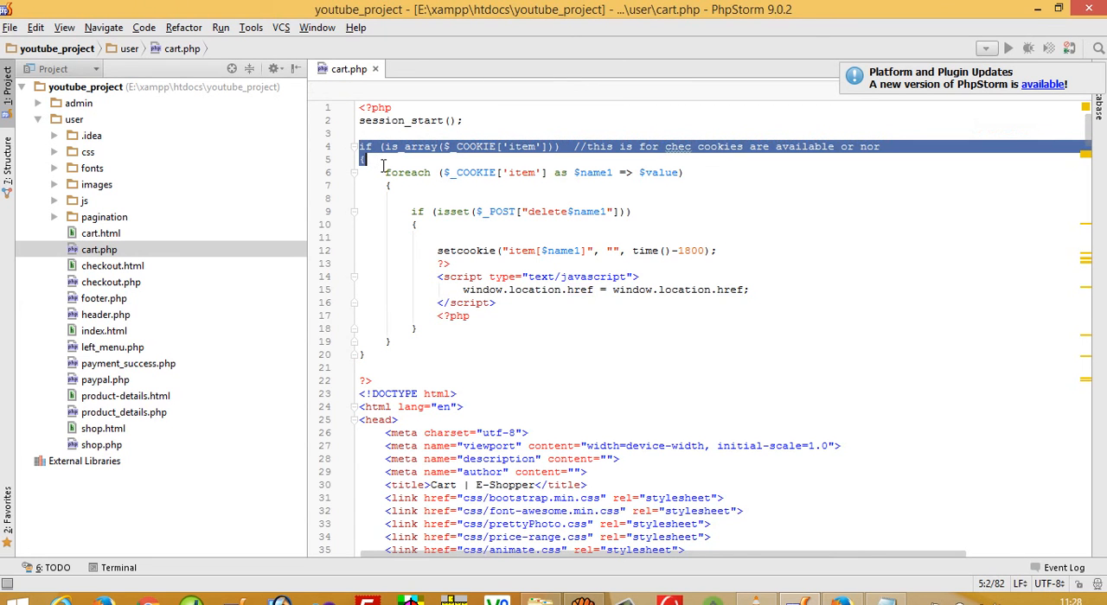
Step: Jump to line 264 and add an is_array($_COOKIE['item']) check with a comment
key("ctrl+g")
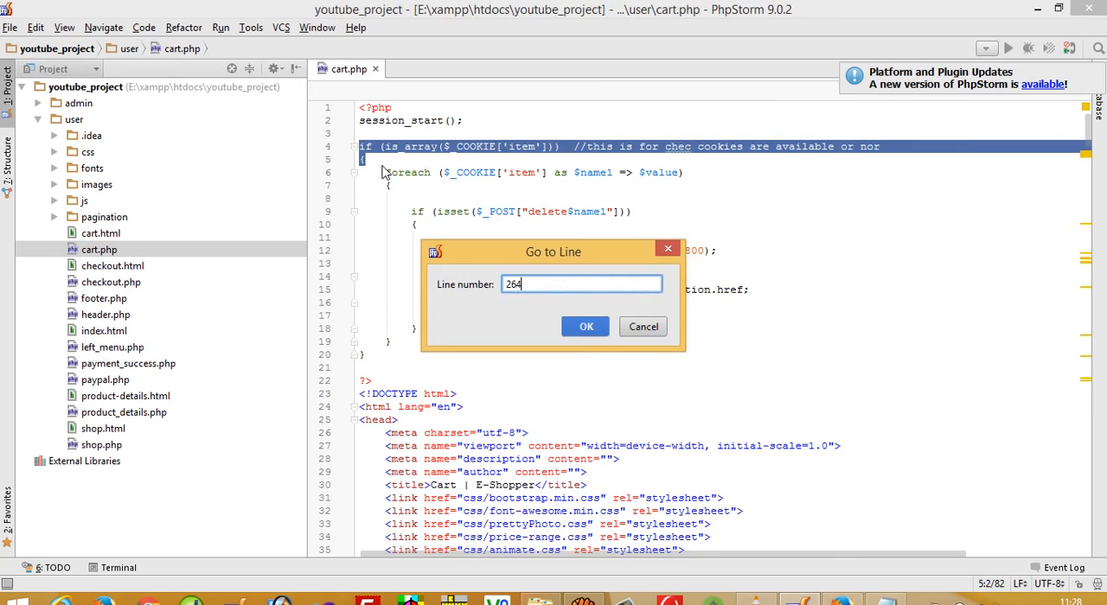
left_click(584, 326)
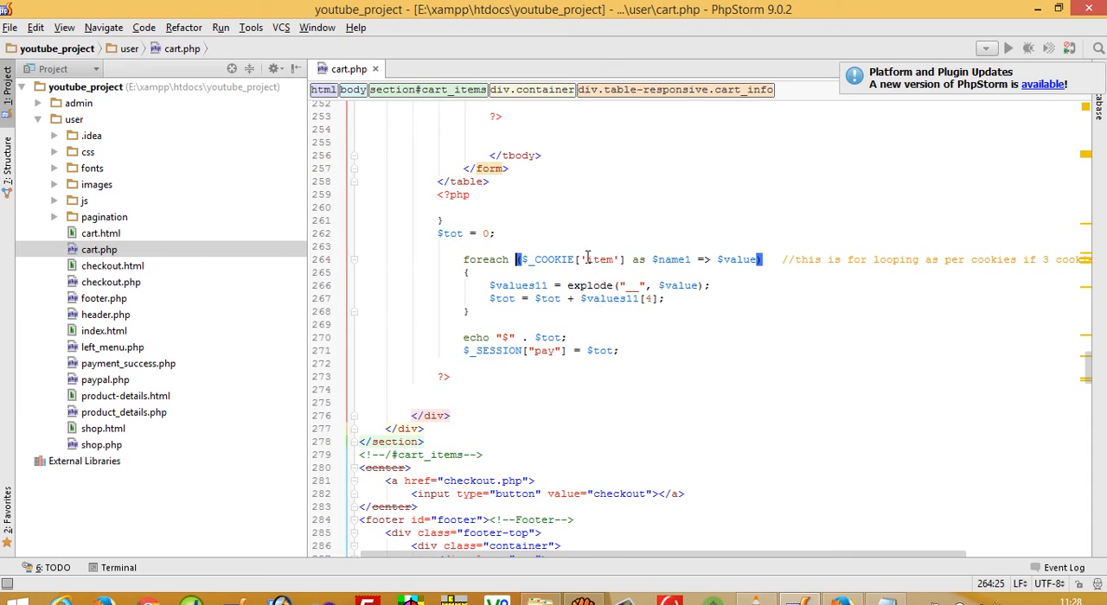
mouse_move(542, 272)
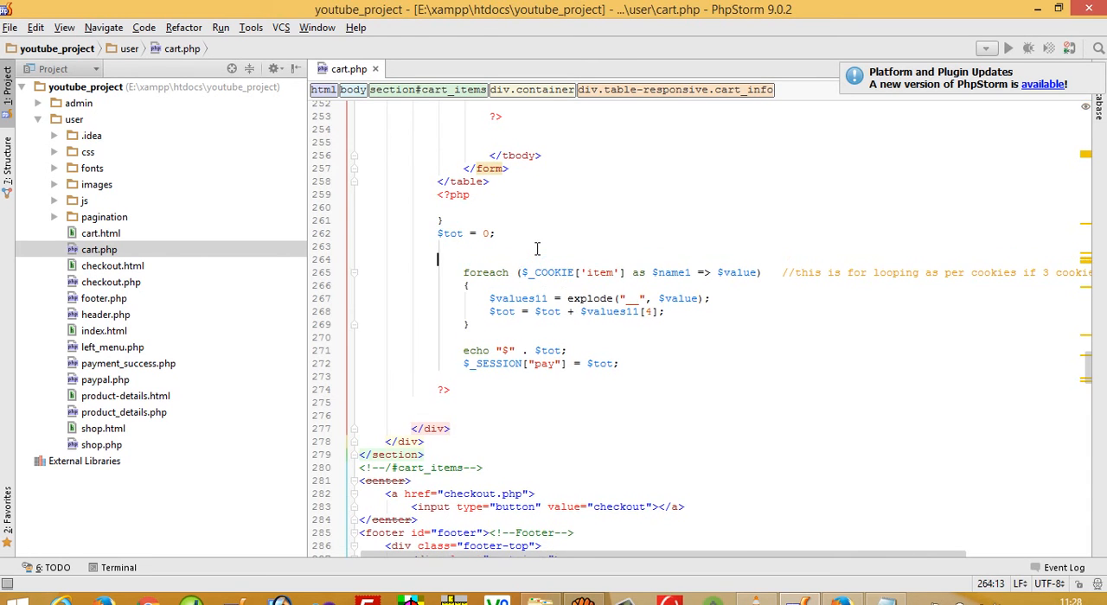
type("if (is_array($_COOKIE['item']))  //this is for chec cookies are available or nor")
left_click(701, 377)
type("}")
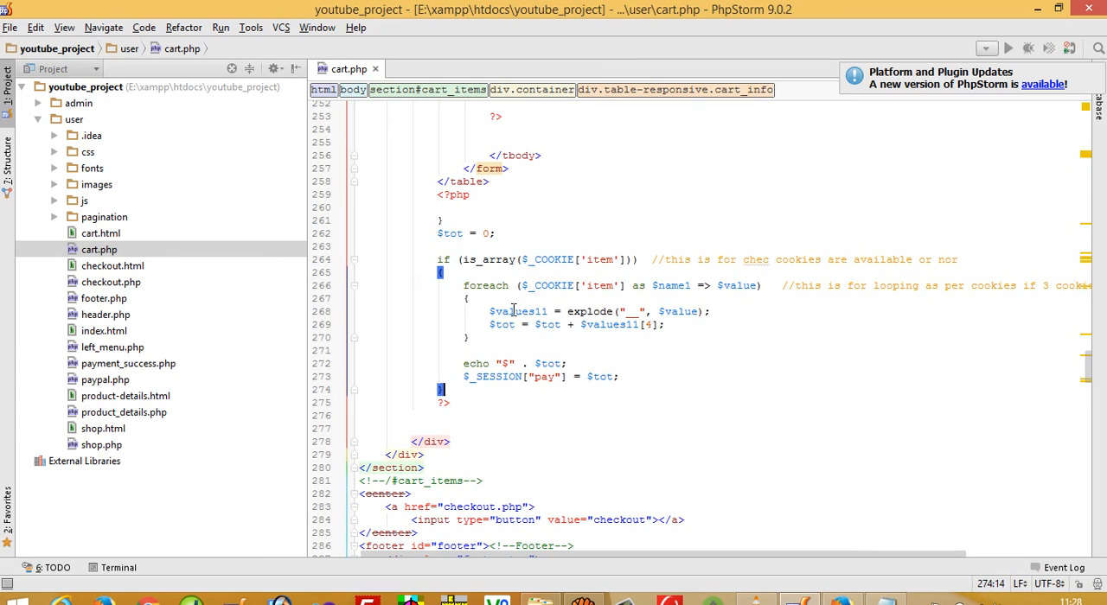
mouse_move(474, 232)
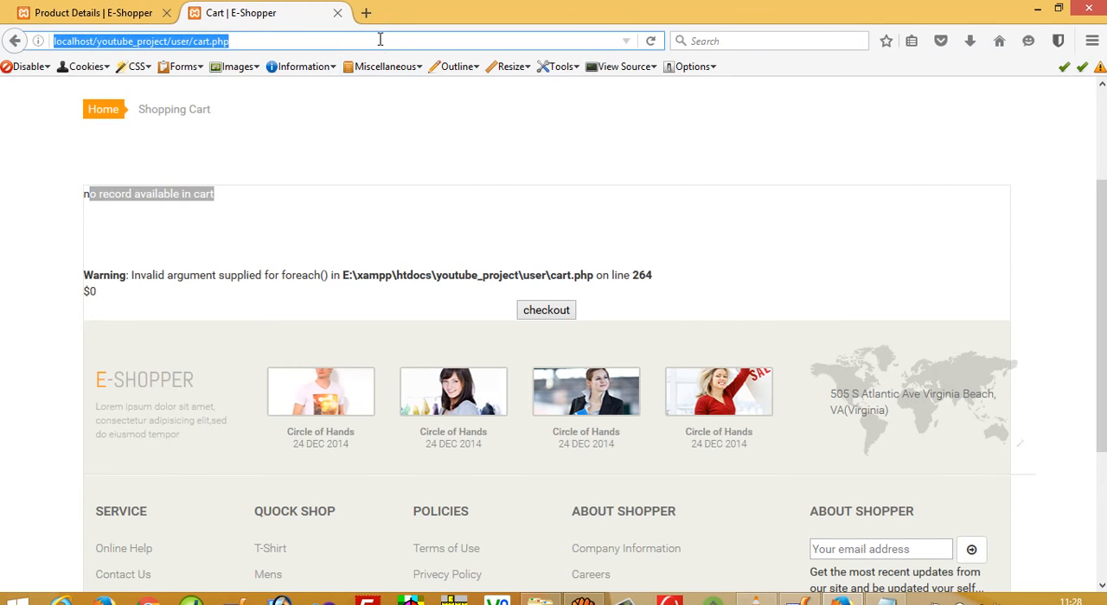
Step: Return to the ladies new dress product page and add it to the cart
scroll("down", 3)
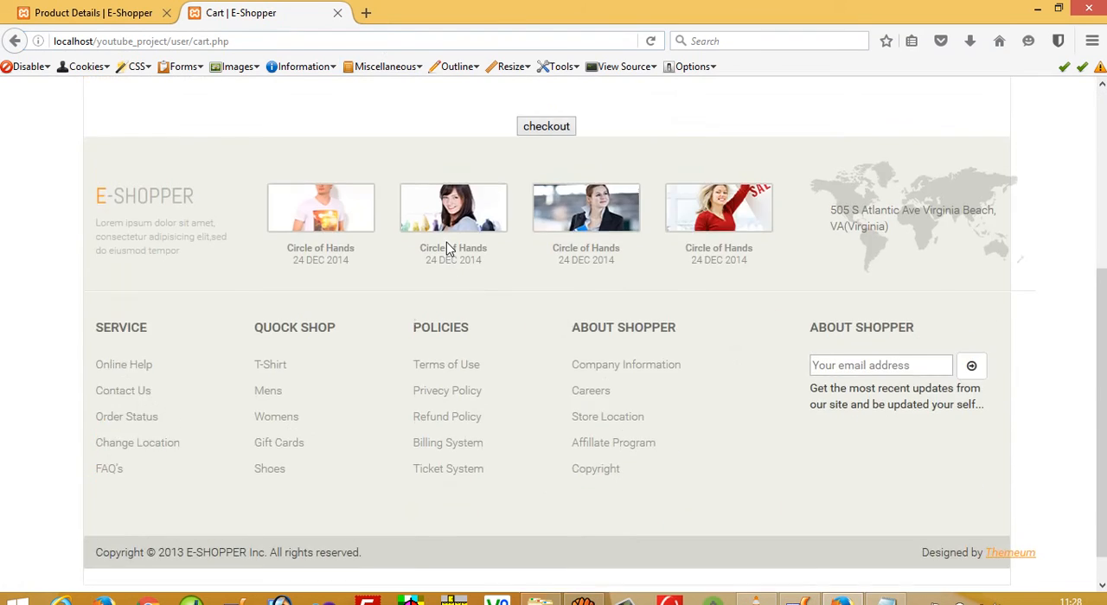
left_click(117, 14)
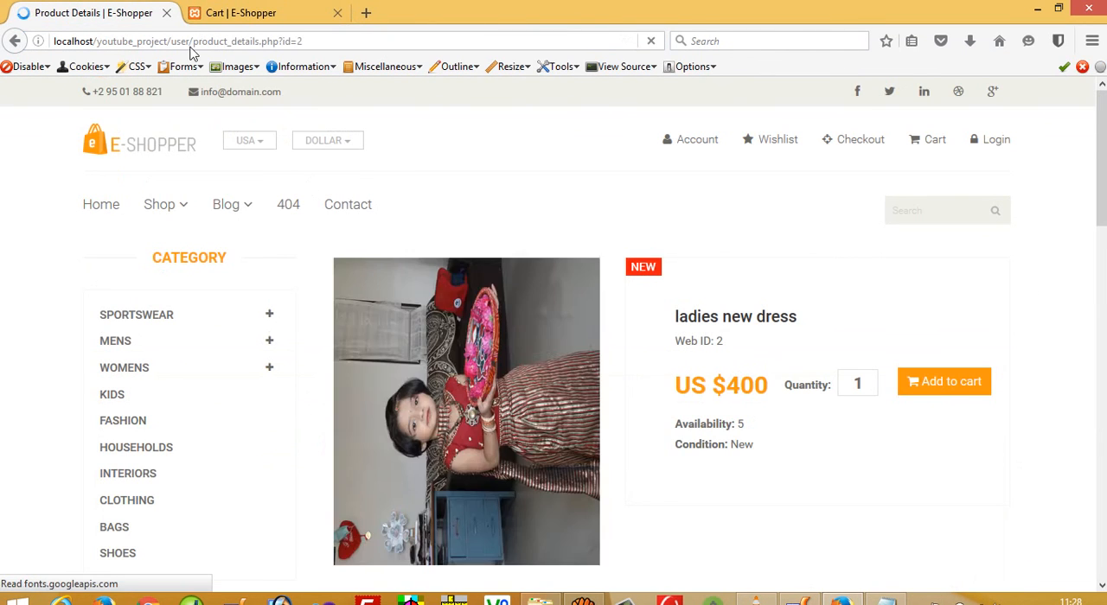
left_click(378, 41)
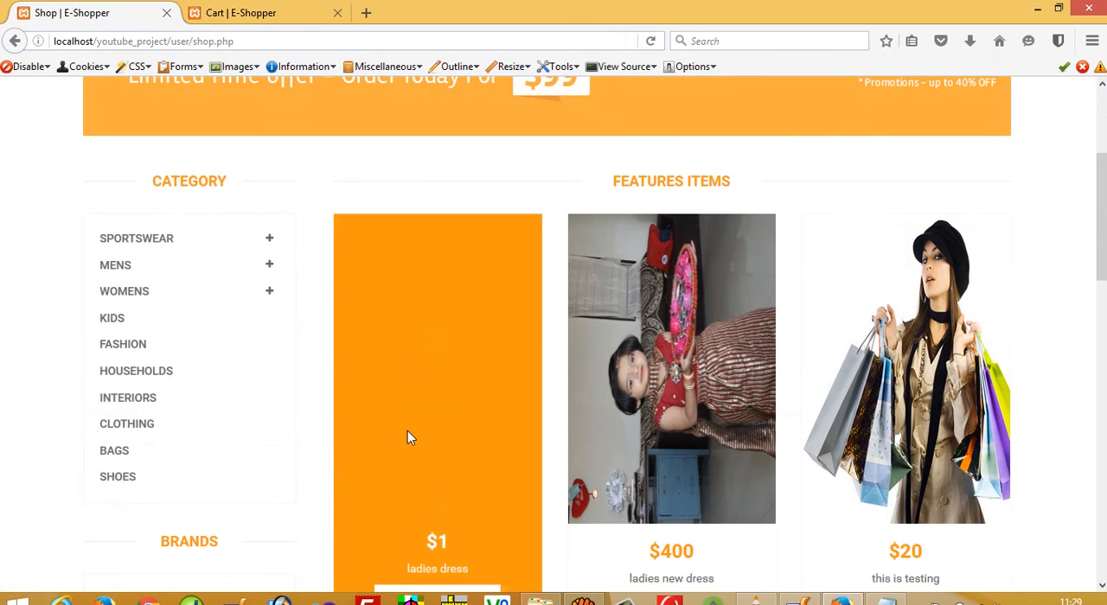
Step: Open the $1 ladies dress details and add it to the cart
scroll("down", 3)
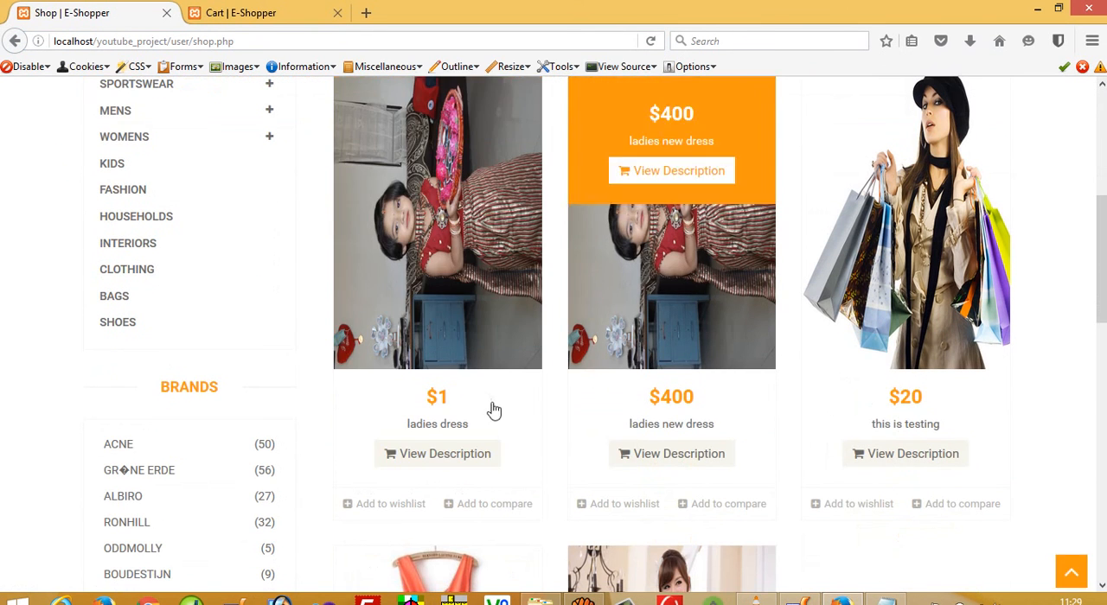
left_click(436, 453)
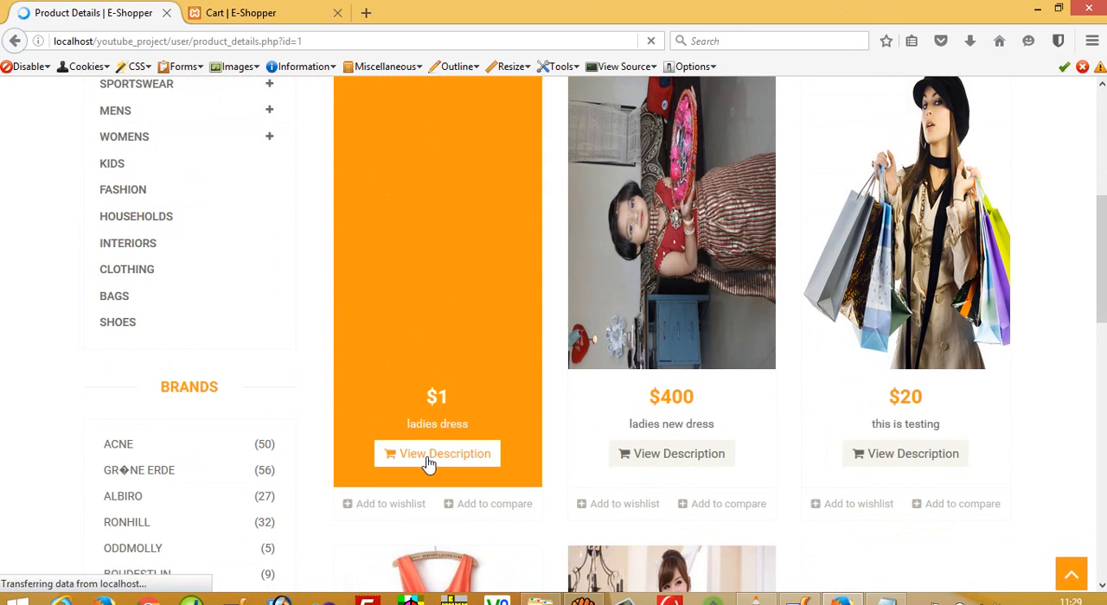
left_click(437, 454)
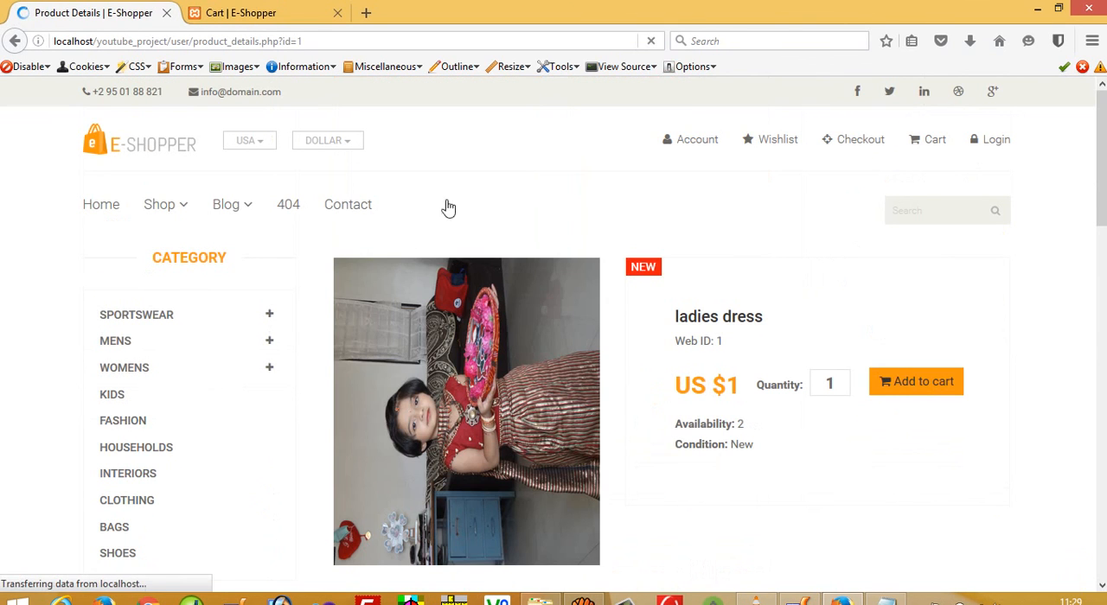
left_click(251, 13)
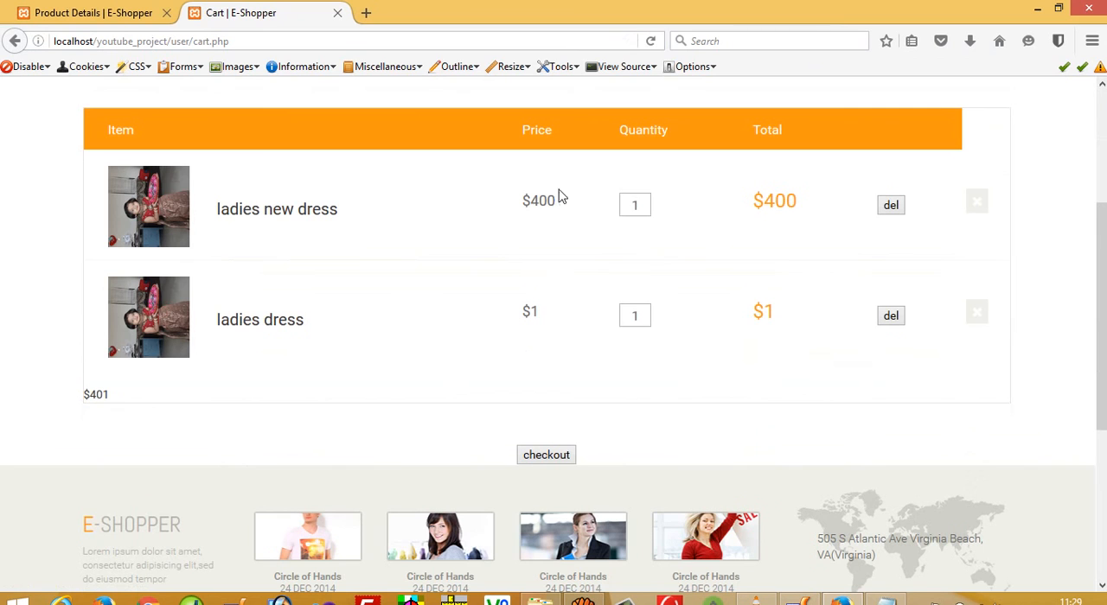
mouse_move(535, 320)
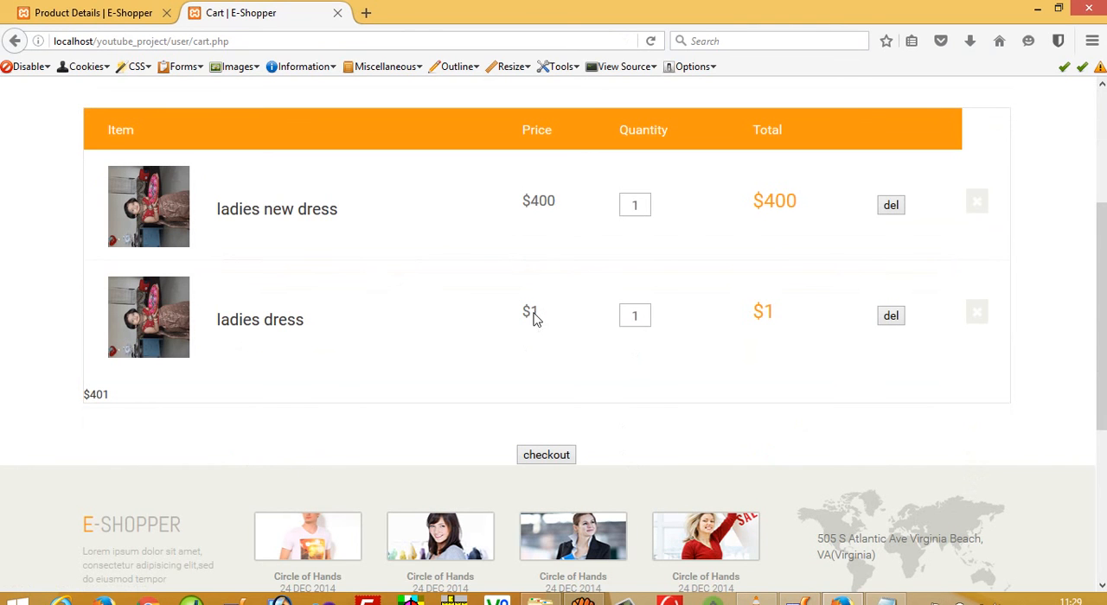
mouse_move(530, 306)
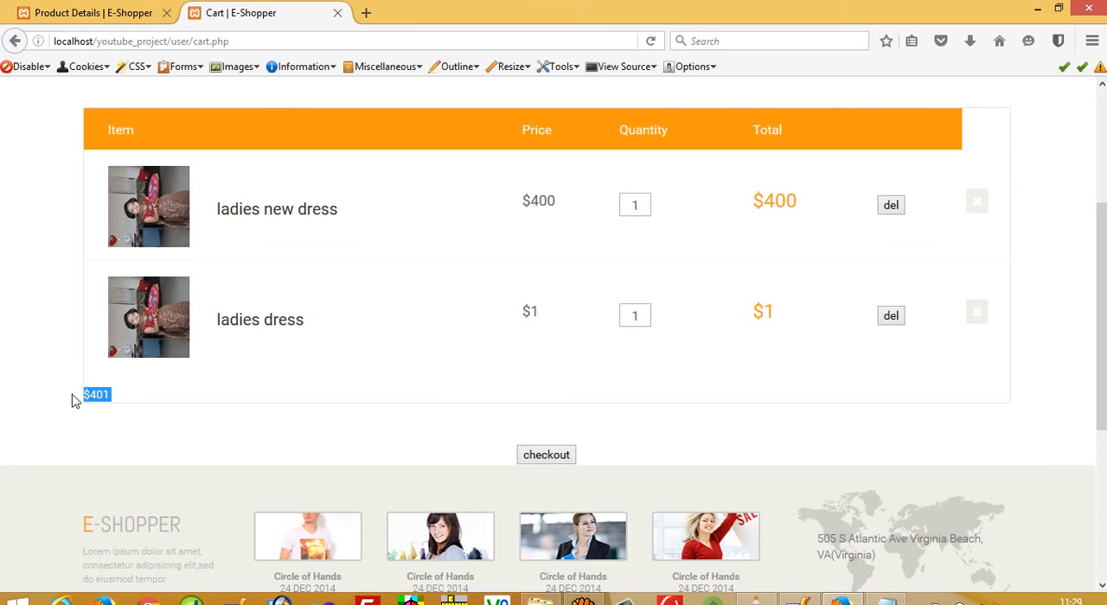
mouse_move(891, 205)
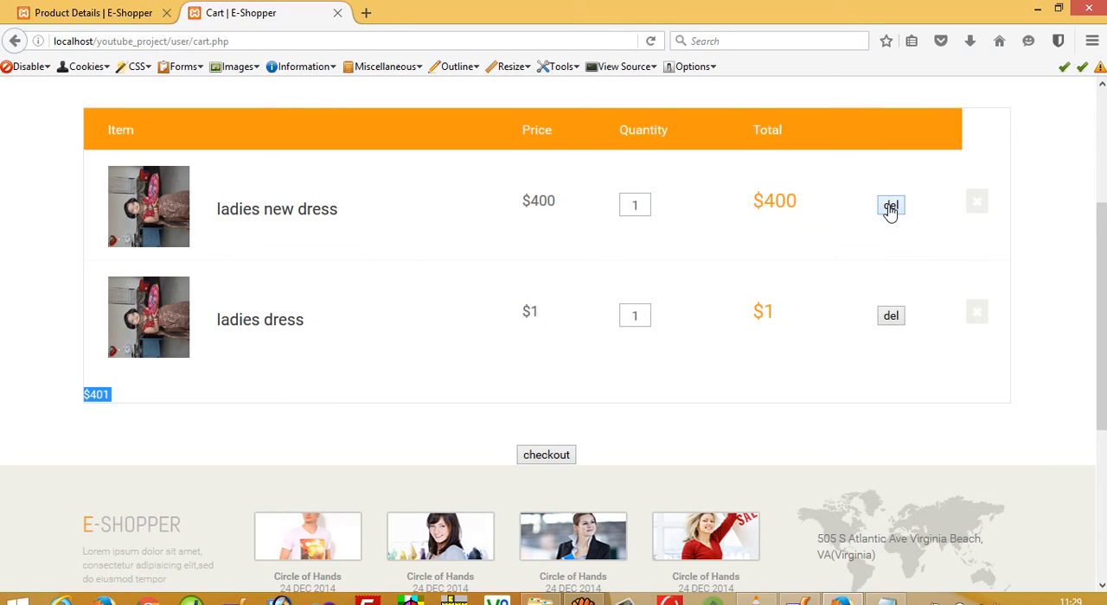
Step: Delete ladies new dress from the cart and confirm the $1 total
left_click(890, 205)
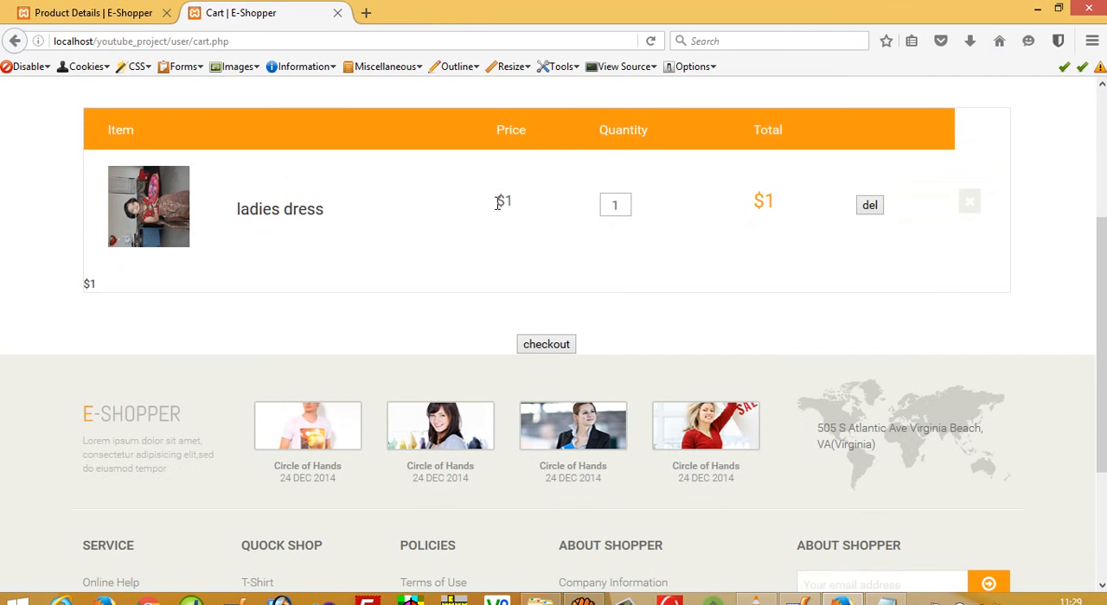
mouse_move(97, 287)
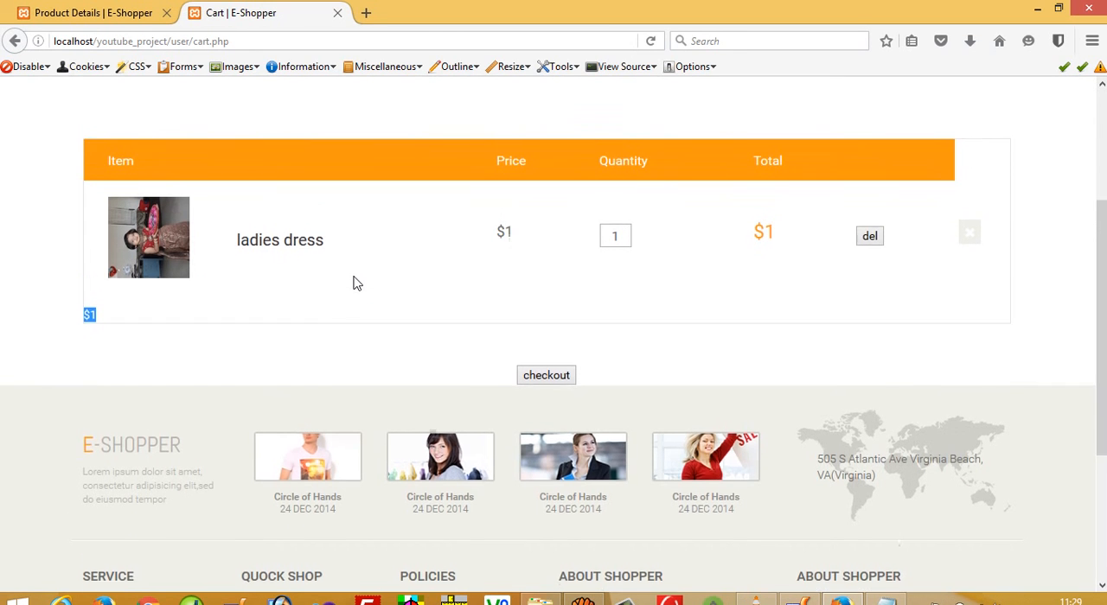
scroll("down", 3)
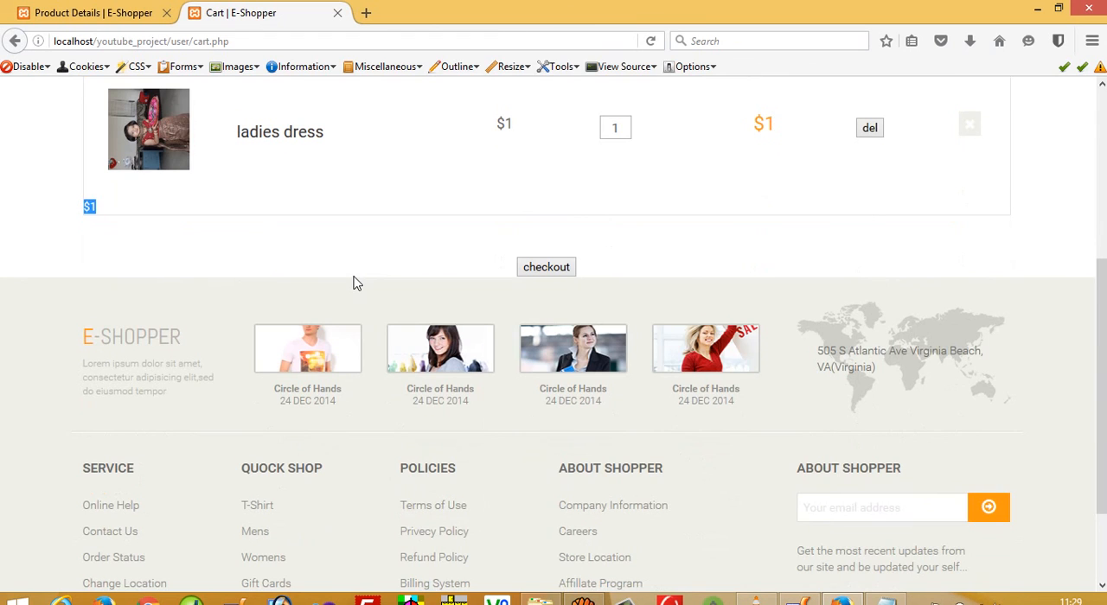